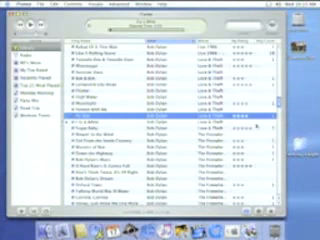
Step: Select the song to be rated in the iTunes library list
{"action": "left_click", "coordinate": [160, 130]}
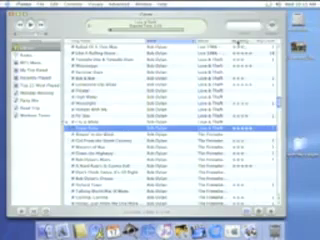